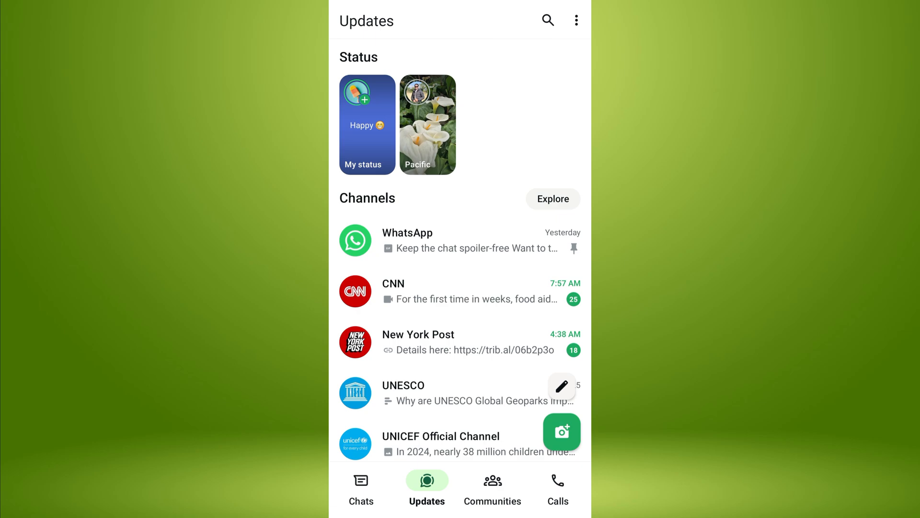
- Exit to the phone's home screen and relaunch WhatsApp on its Chats list
{"action": "left_click", "coordinate": [428, 124]}
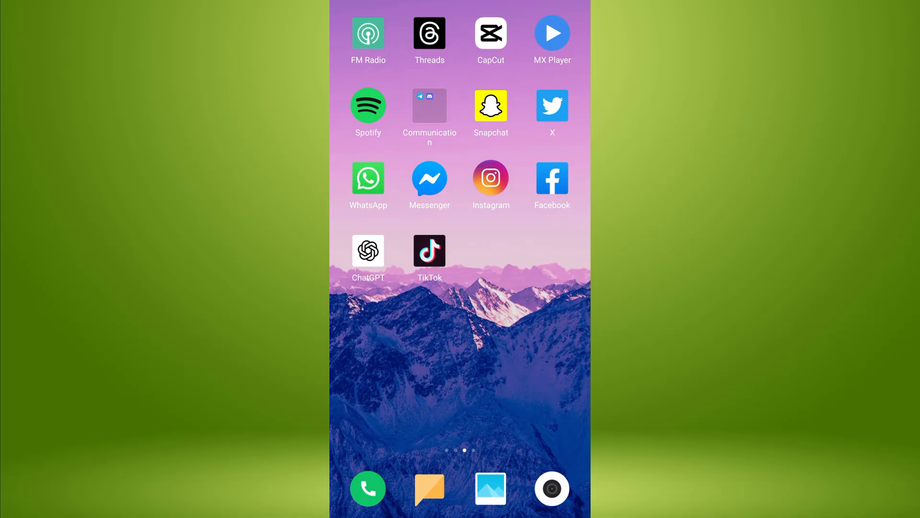
{"action": "left_click", "coordinate": [368, 178]}
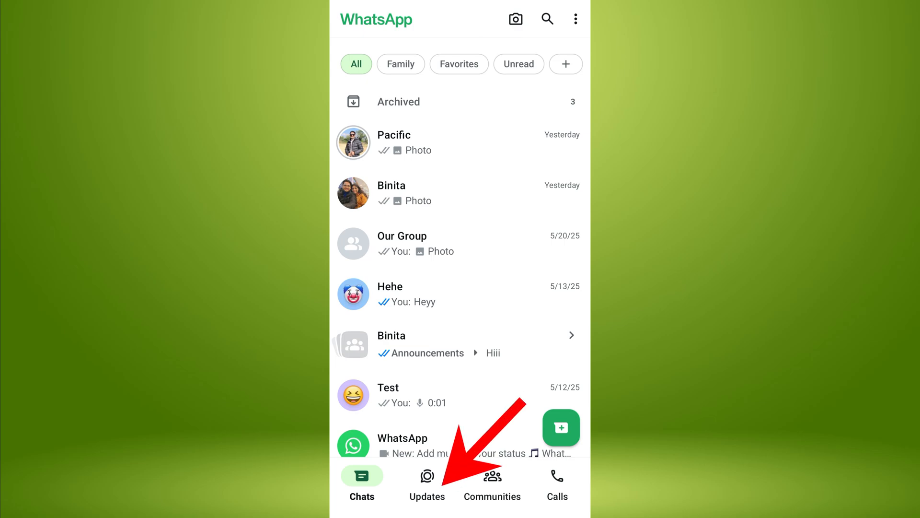
- Switch to Updates and begin playing Pacific's status from the Status row
{"action": "left_click", "coordinate": [427, 475]}
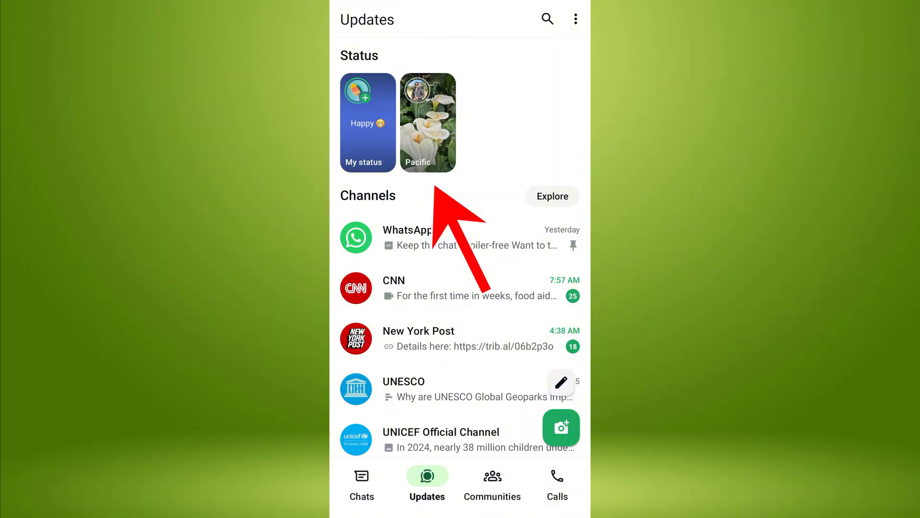
{"action": "left_click", "coordinate": [428, 123]}
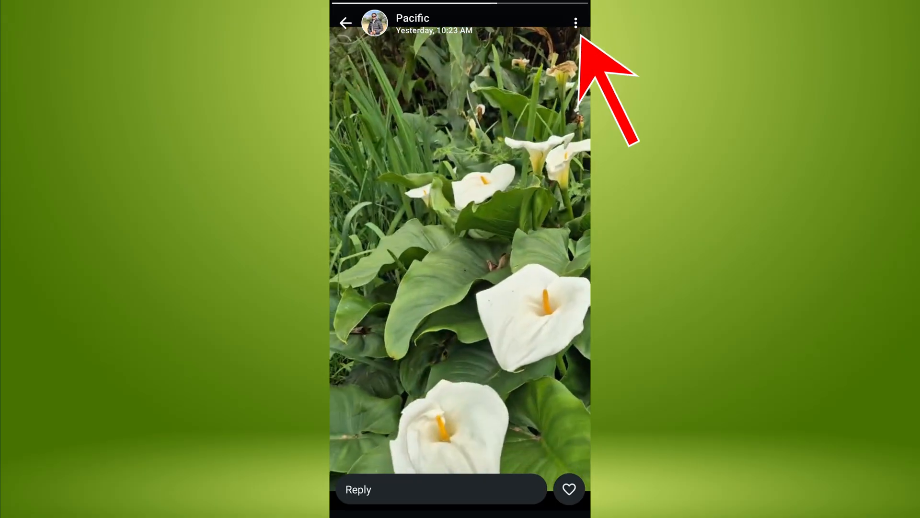
- Mute Pacific's status updates via the three-dot menu and return to Updates showing the Muted tile
{"action": "left_click", "coordinate": [575, 22]}
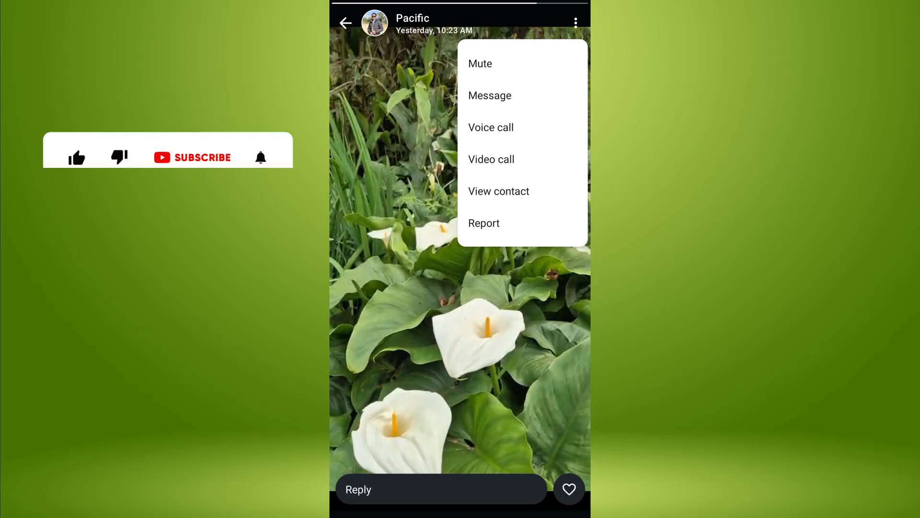
{"action": "left_click", "coordinate": [77, 117]}
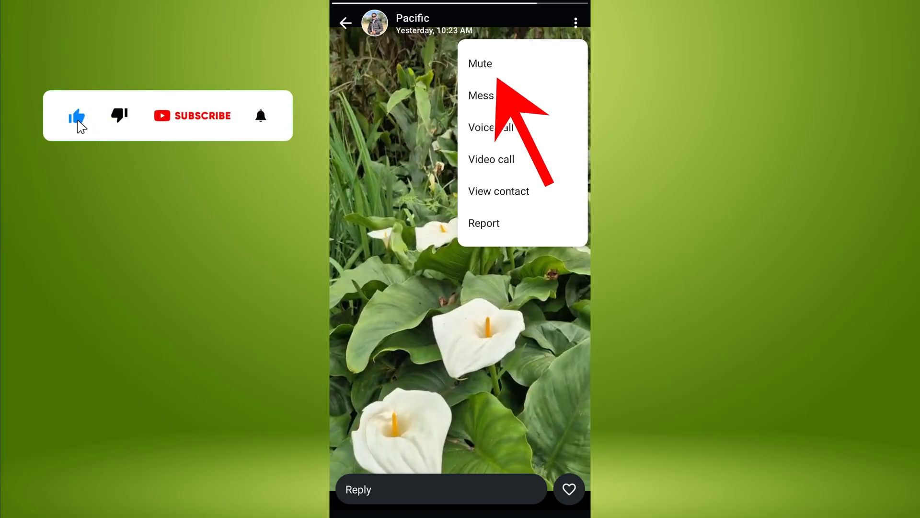
{"action": "left_click", "coordinate": [478, 63]}
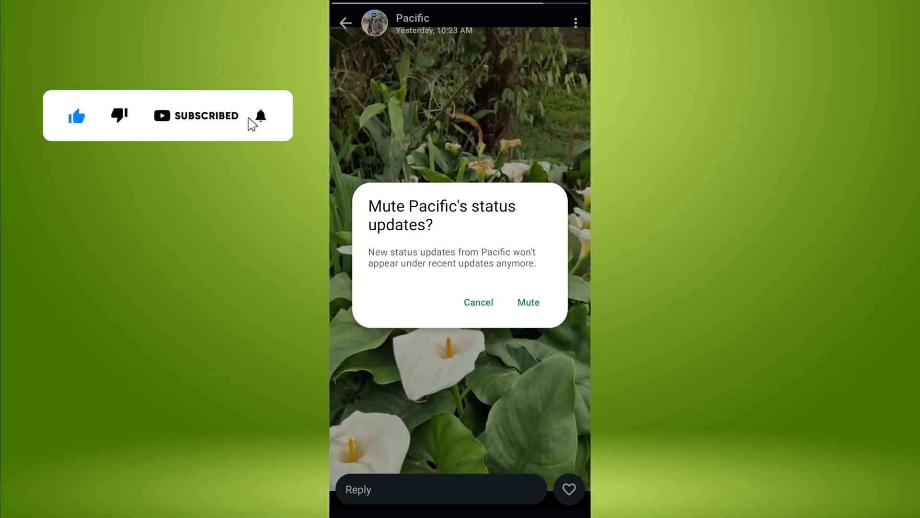
{"action": "left_click", "coordinate": [262, 115]}
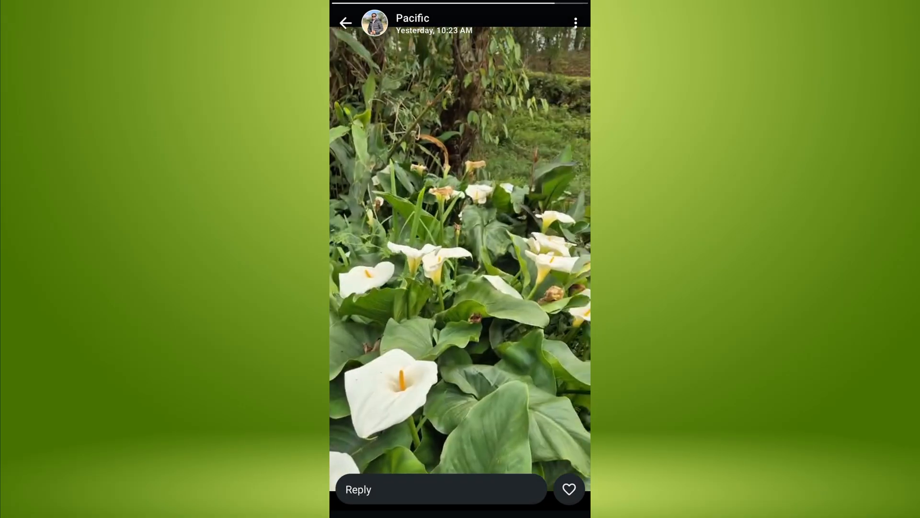
{"action": "left_click", "coordinate": [347, 21]}
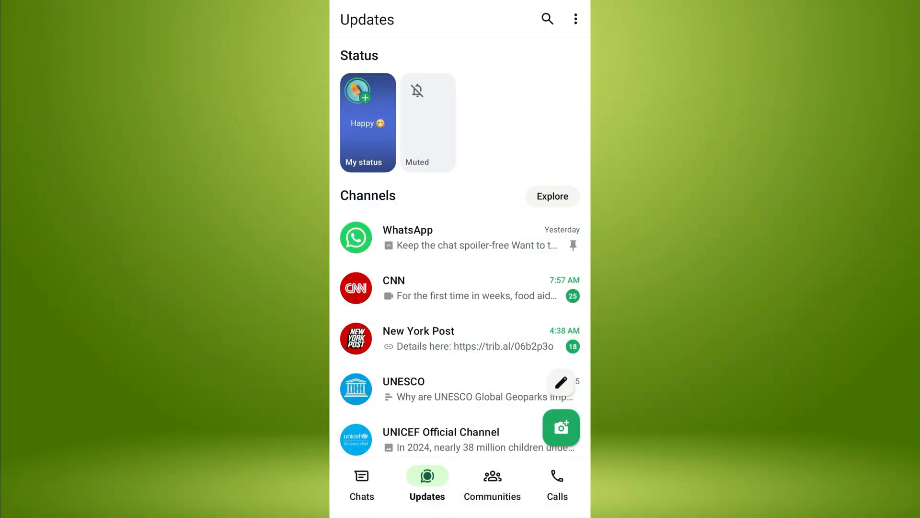